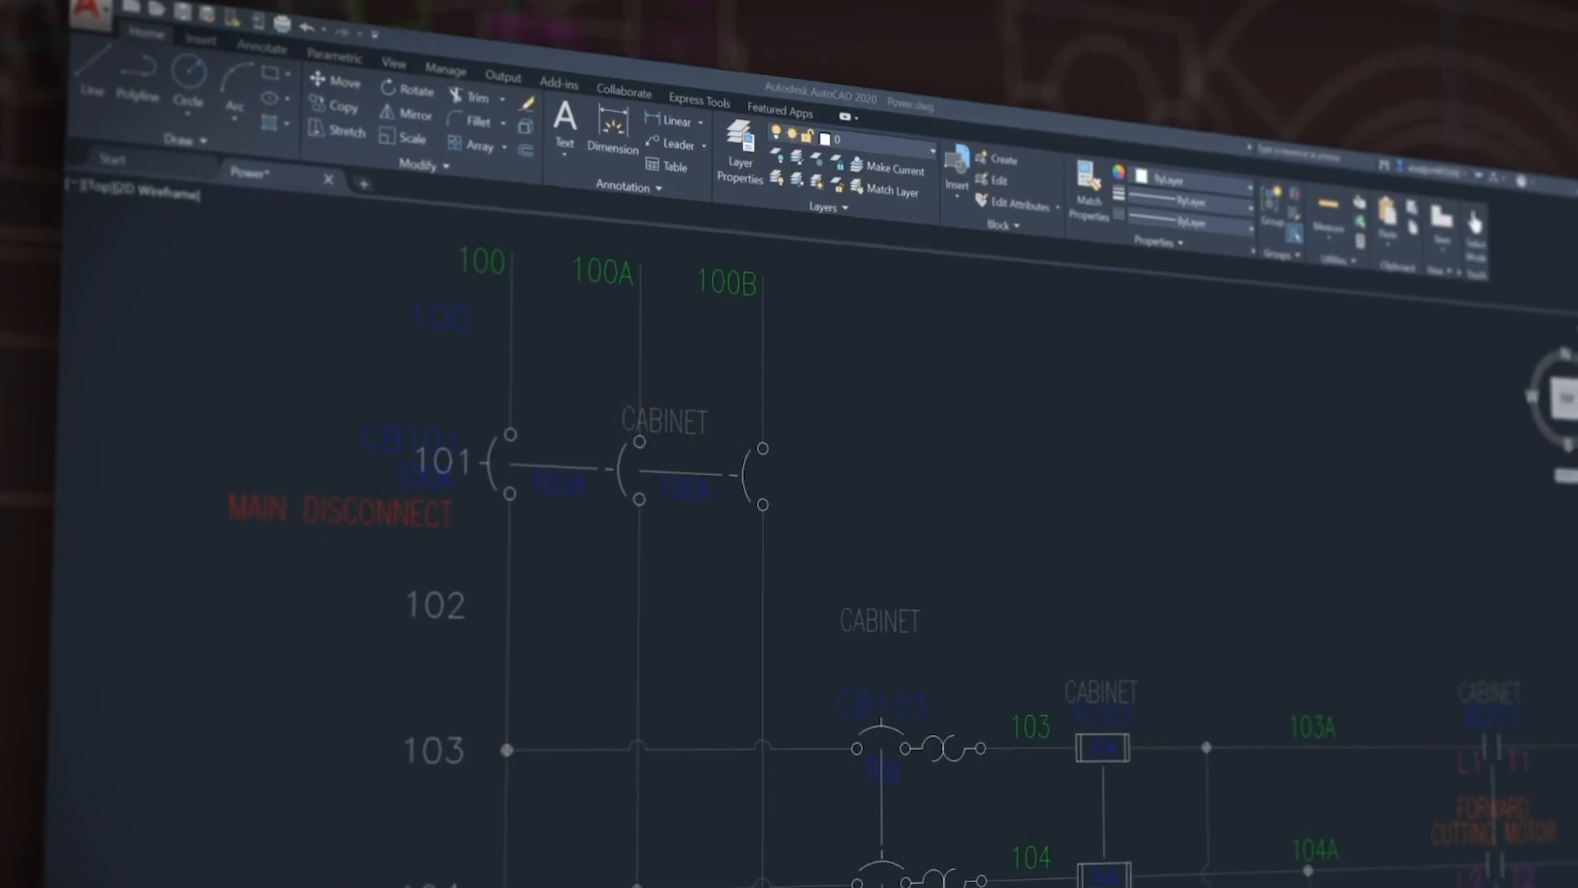
Show the application menu with file commands and Recent Documents over the Power.dwg schematic
click(95, 20)
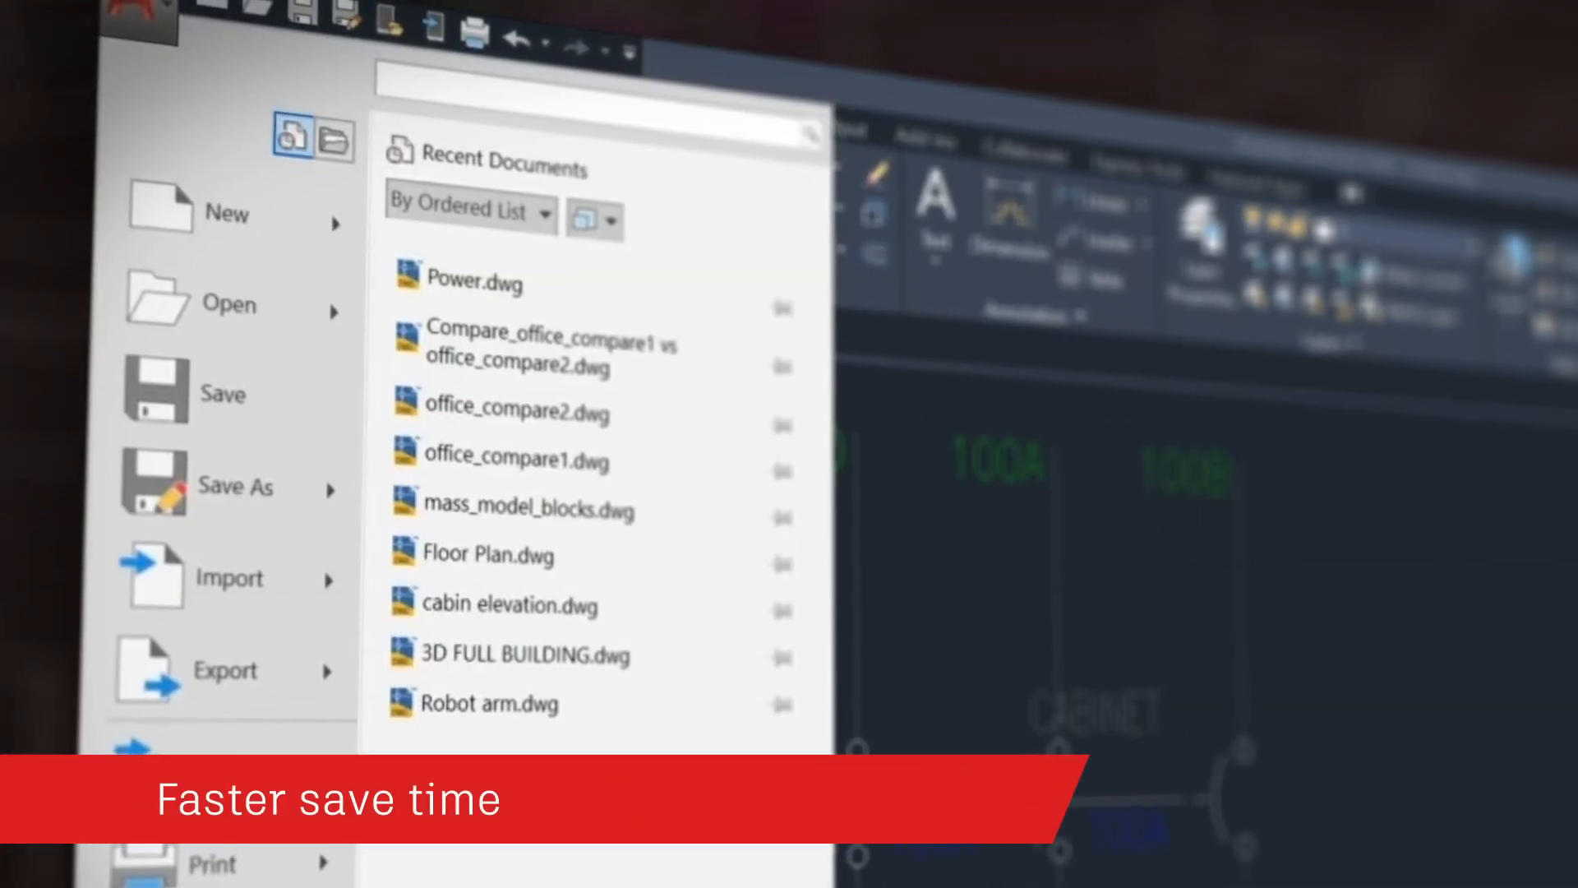